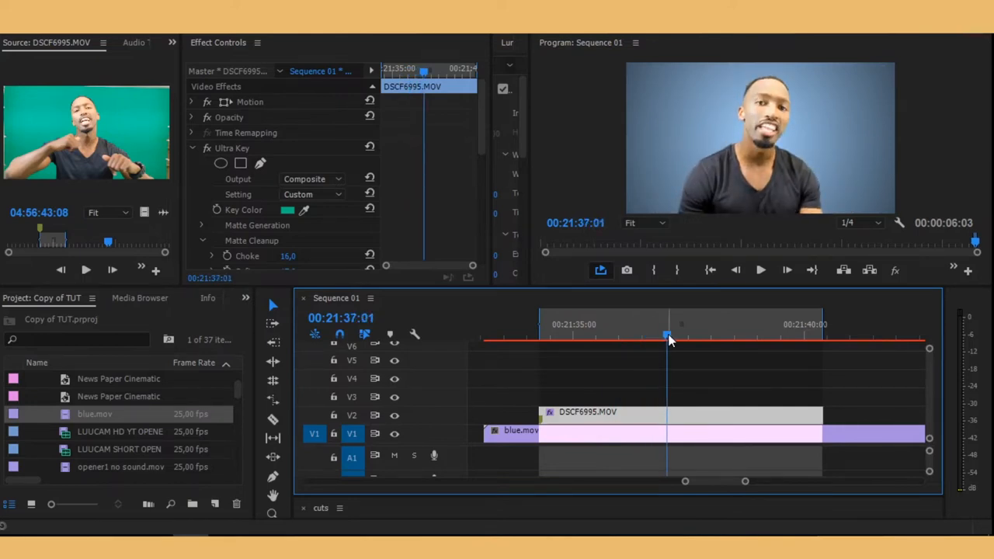
# - Remove blue.mov and the Ultra Key, leaving only DSCF6995.MOV on V1
pyautogui.click(858, 223)
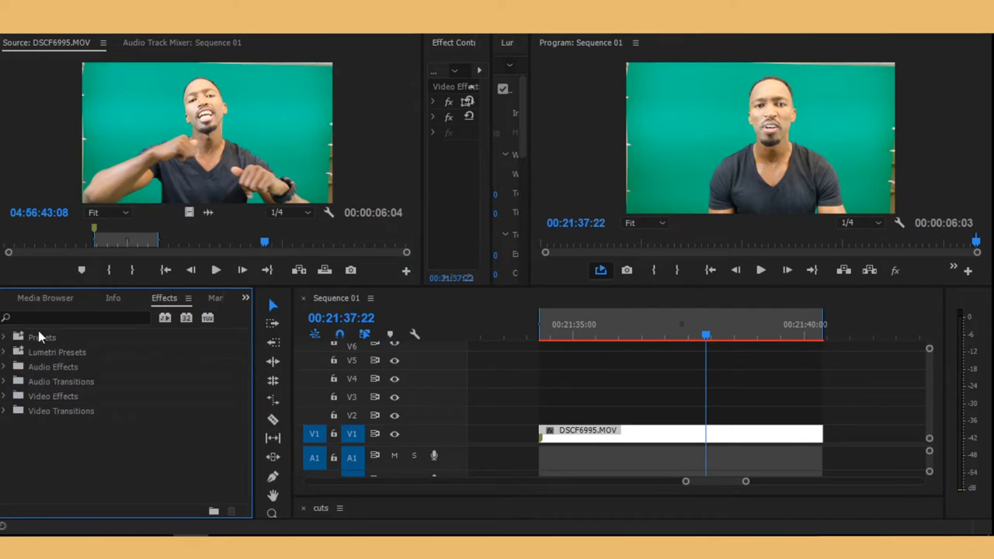
# - Search Effects for 'ultr' and apply Ultra Key to DSCF6995.MOV
pyautogui.write('ultr')
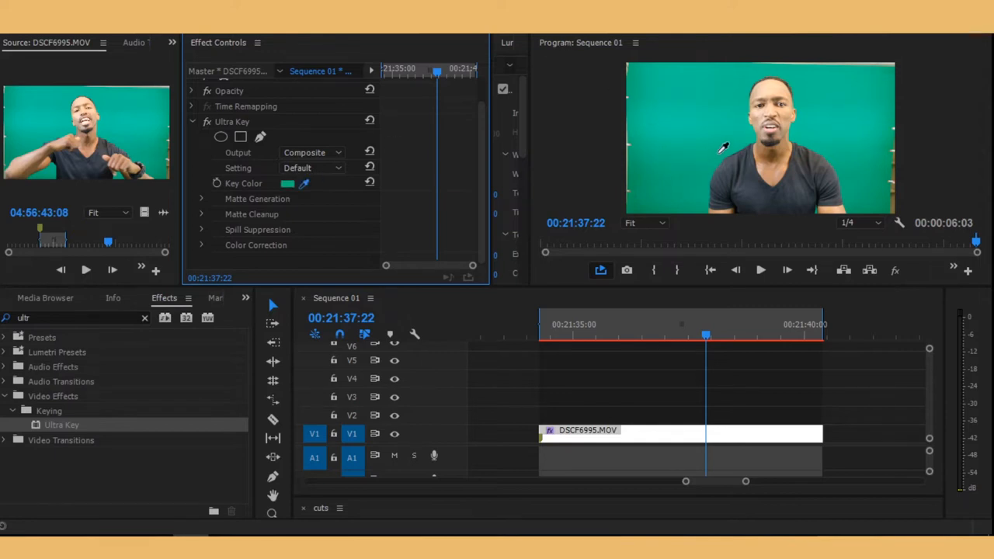
pyautogui.moveTo(722, 149)
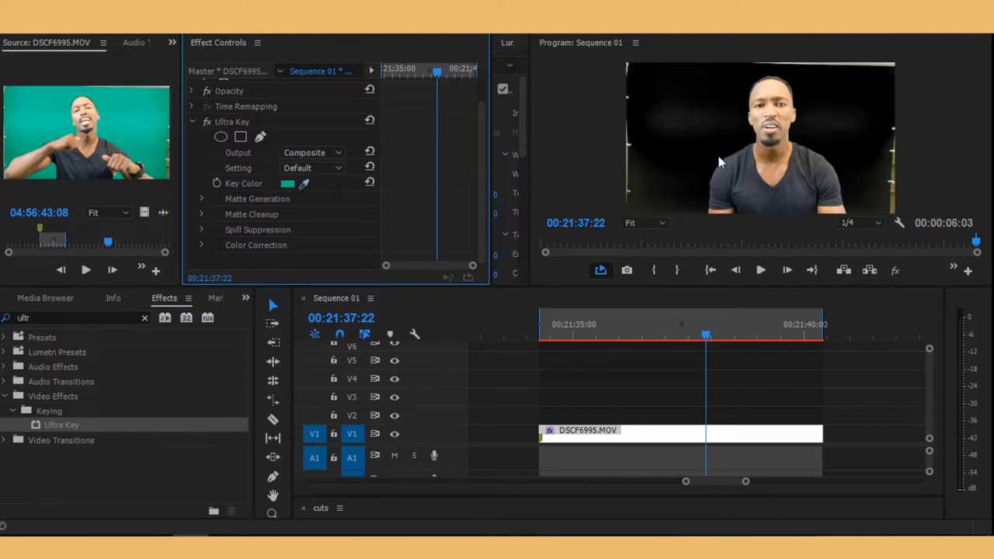
pyautogui.moveTo(323, 248)
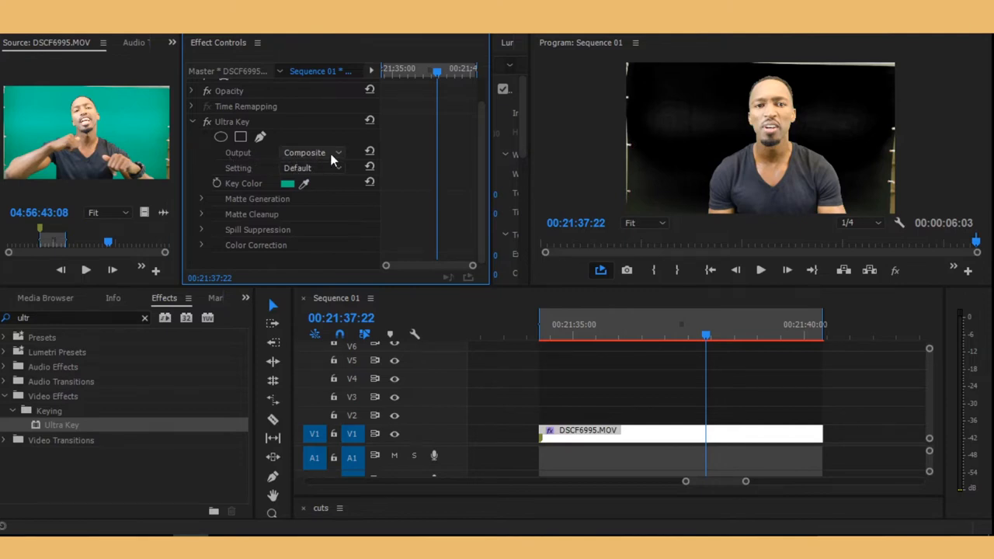
# - Set the Ultra Key Output to Alpha Channel
pyautogui.click(313, 152)
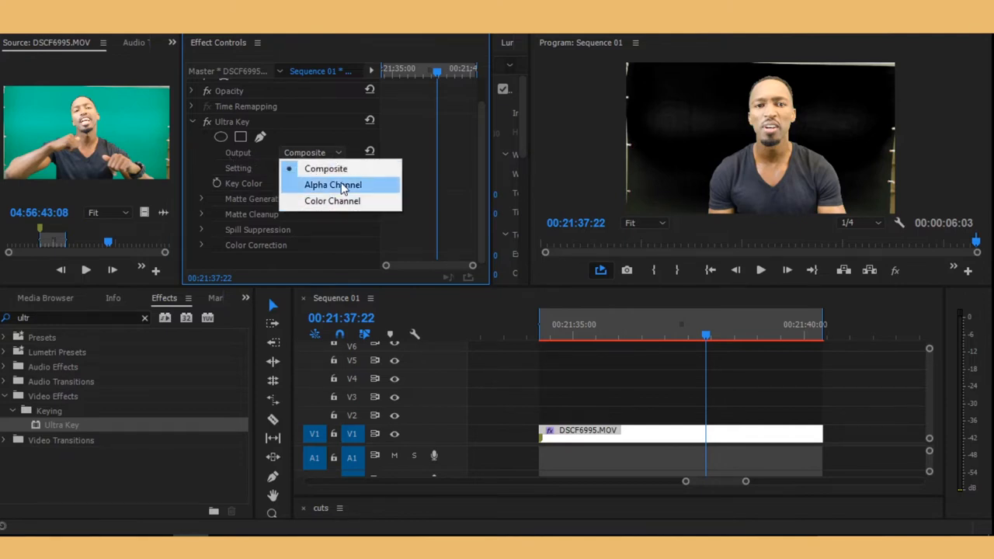
pyautogui.click(332, 185)
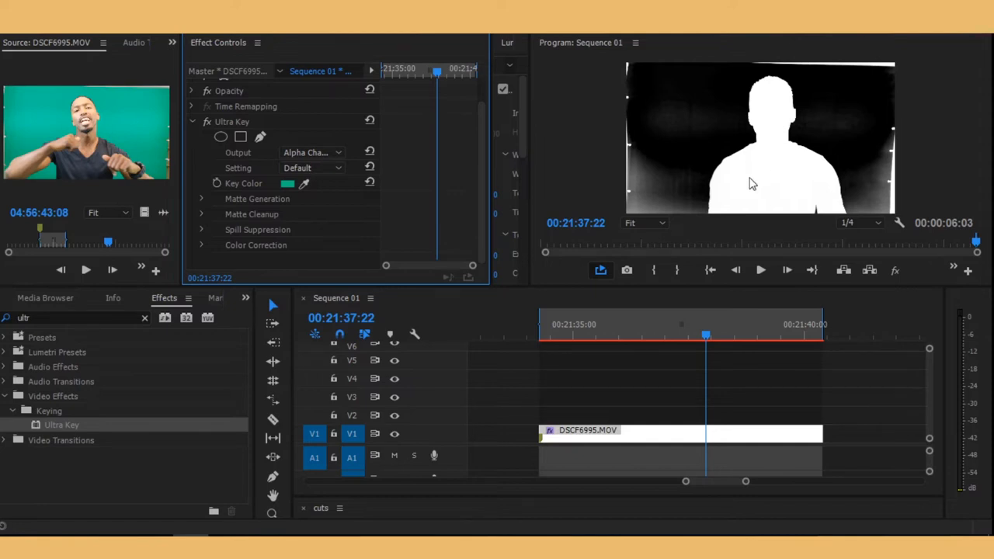
pyautogui.moveTo(745, 61)
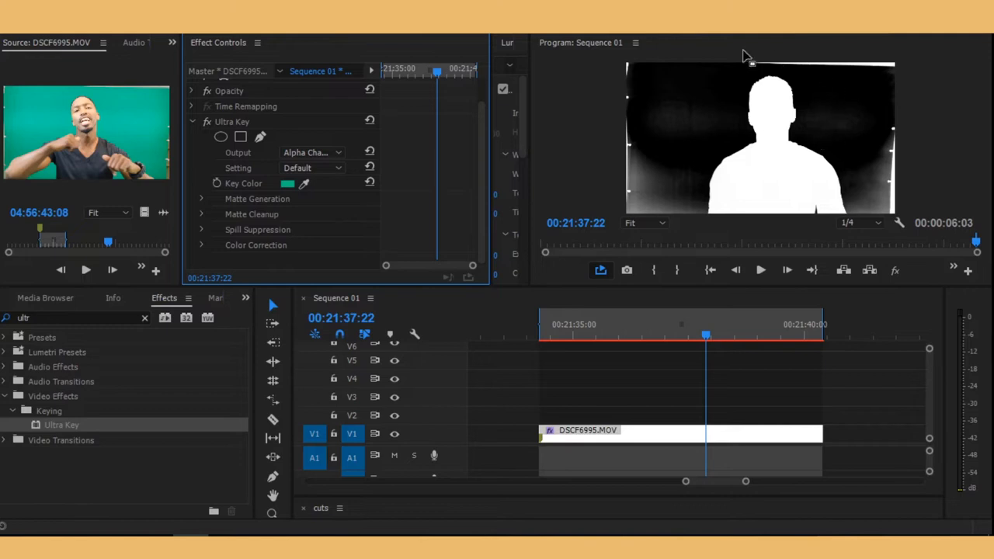
pyautogui.moveTo(718, 129)
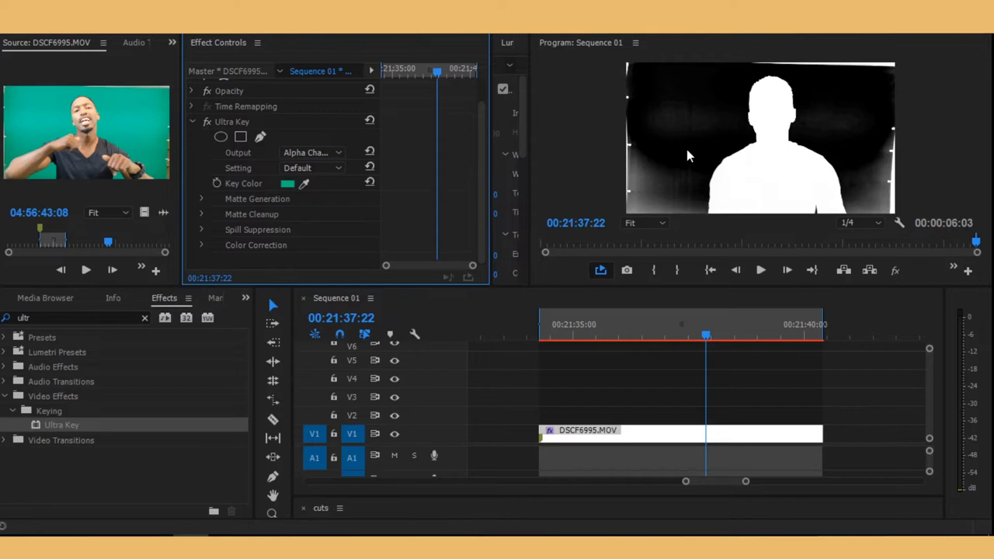
pyautogui.moveTo(795, 226)
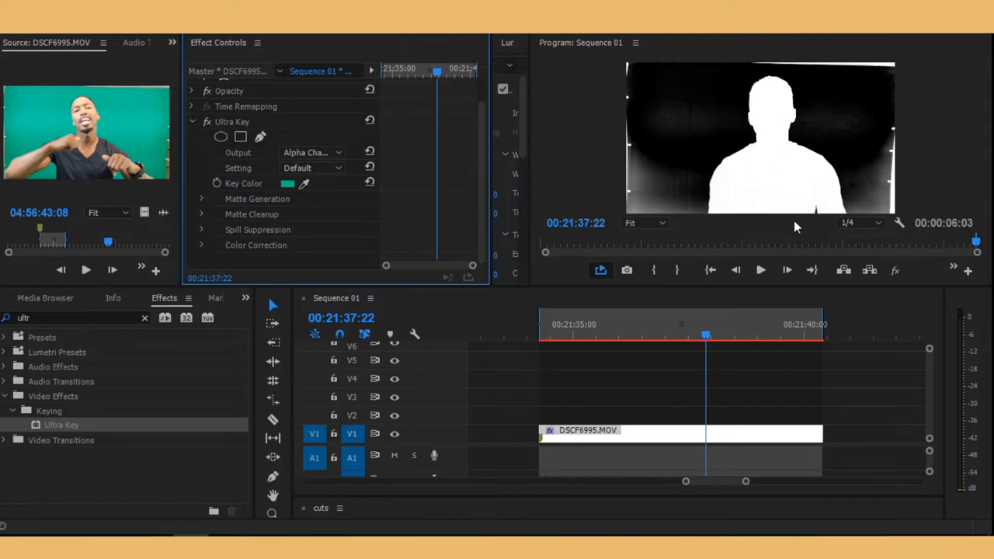
pyautogui.moveTo(675, 264)
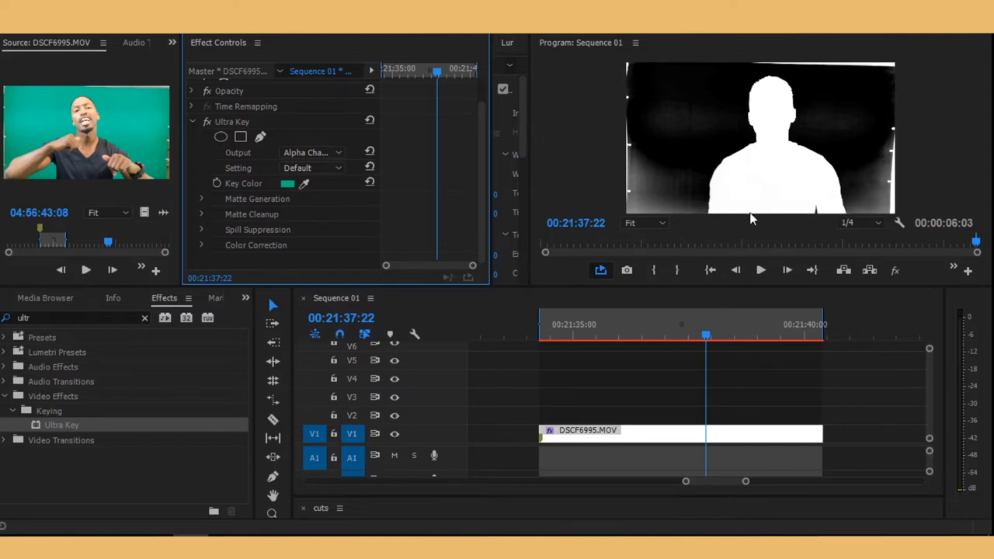
pyautogui.moveTo(866, 192)
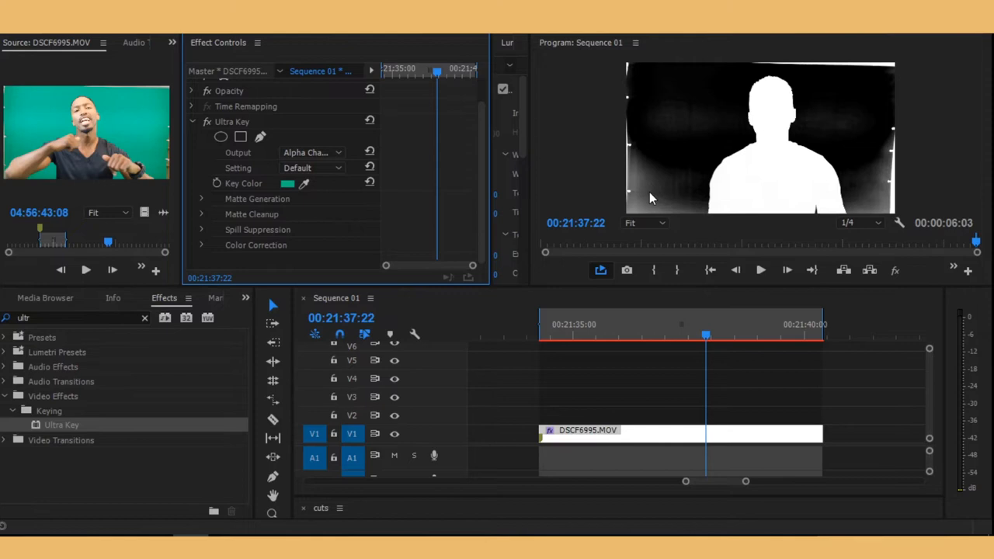
pyautogui.moveTo(304, 141)
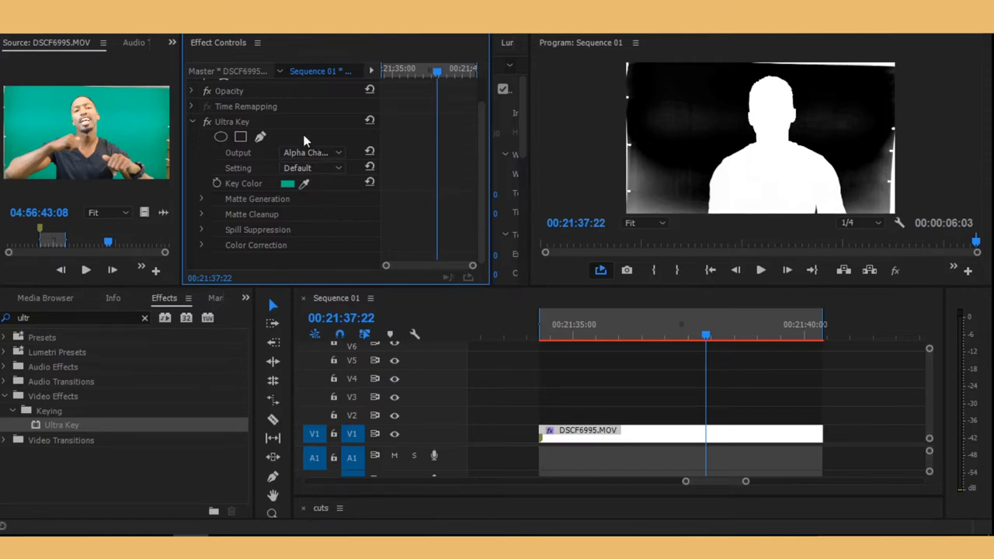
pyautogui.moveTo(306, 147)
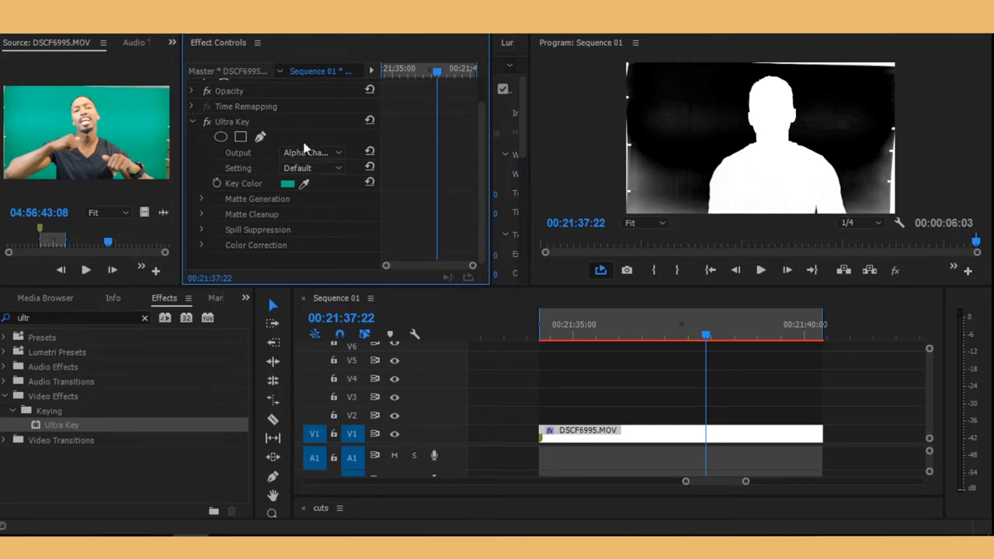
pyautogui.moveTo(330, 166)
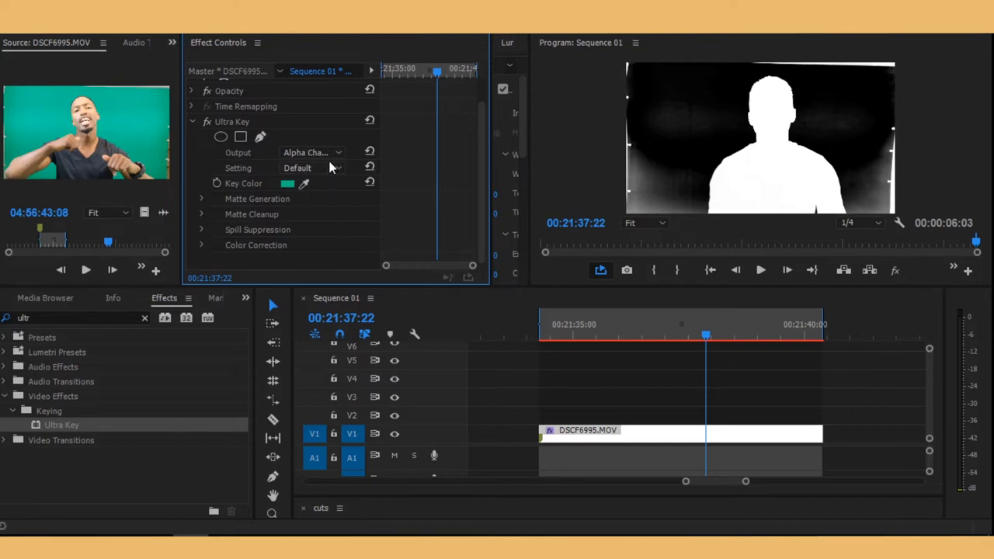
# - Change the Ultra Key Setting from Default to Aggressive
pyautogui.click(311, 168)
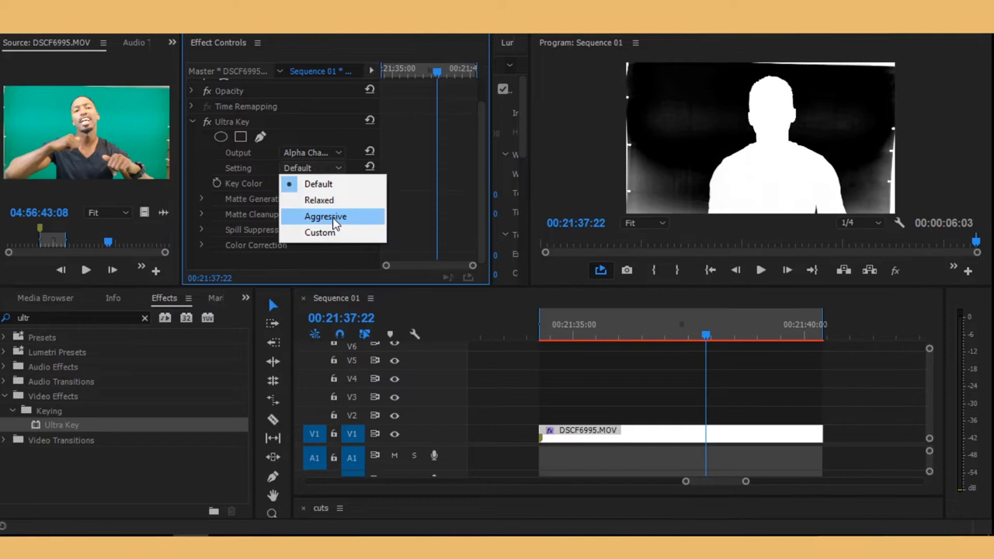
pyautogui.click(325, 216)
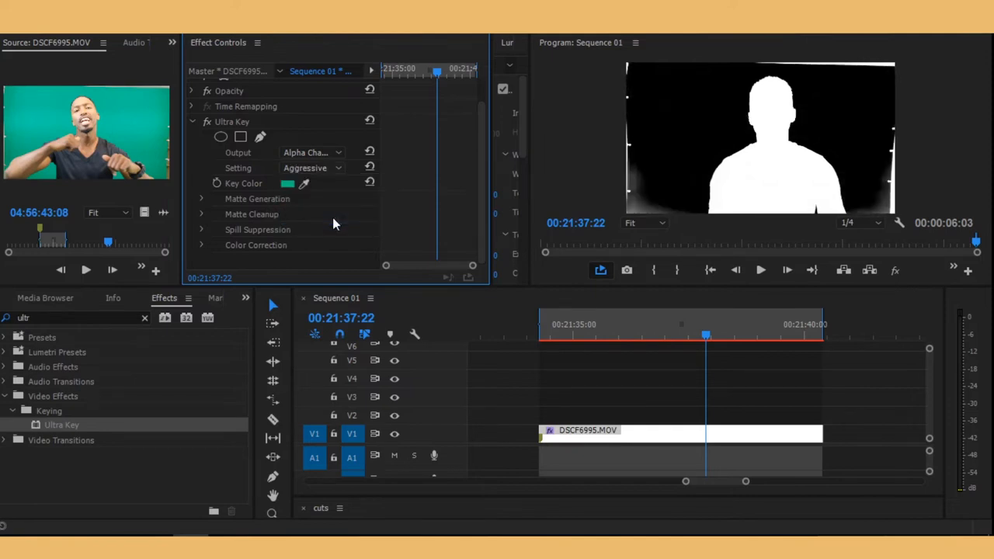
pyautogui.moveTo(489, 145)
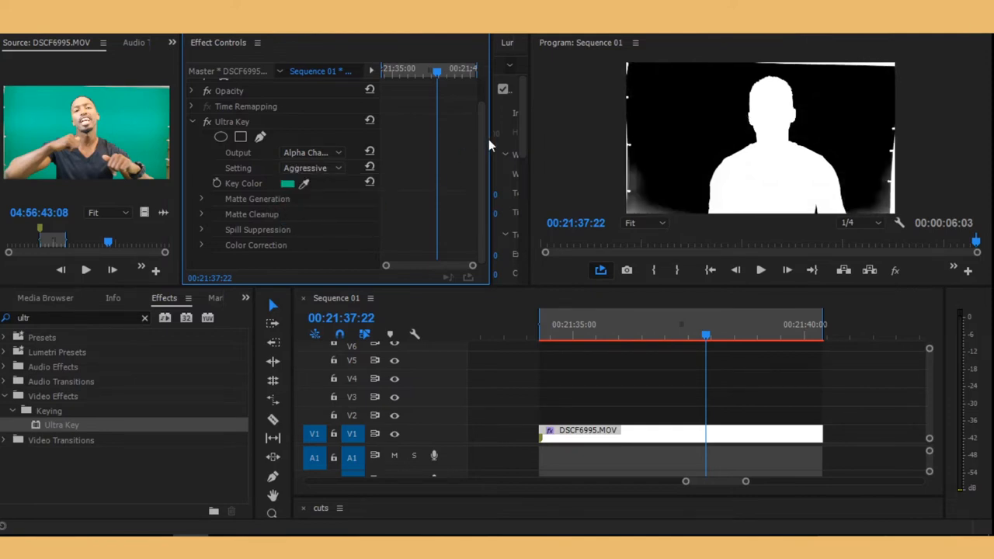
pyautogui.moveTo(648, 160)
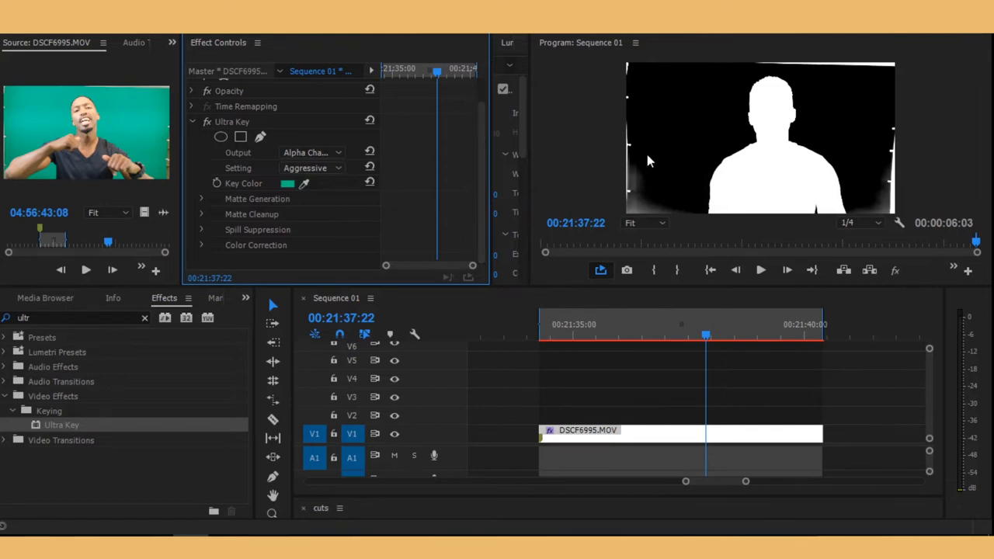
pyautogui.moveTo(738, 241)
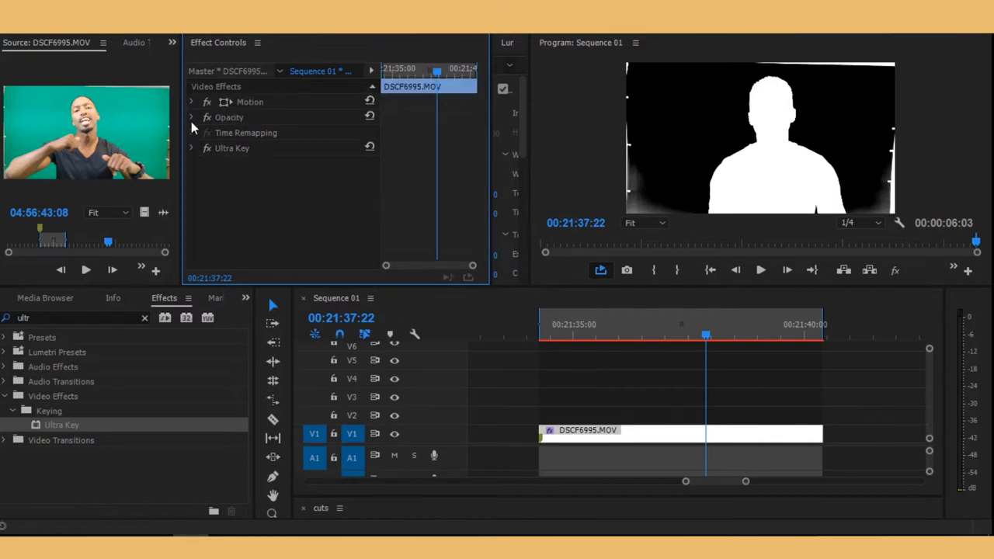
# - Expand Matte Generation, raise Transparency from 40 to 49 and set Highlight to 0
pyautogui.click(191, 148)
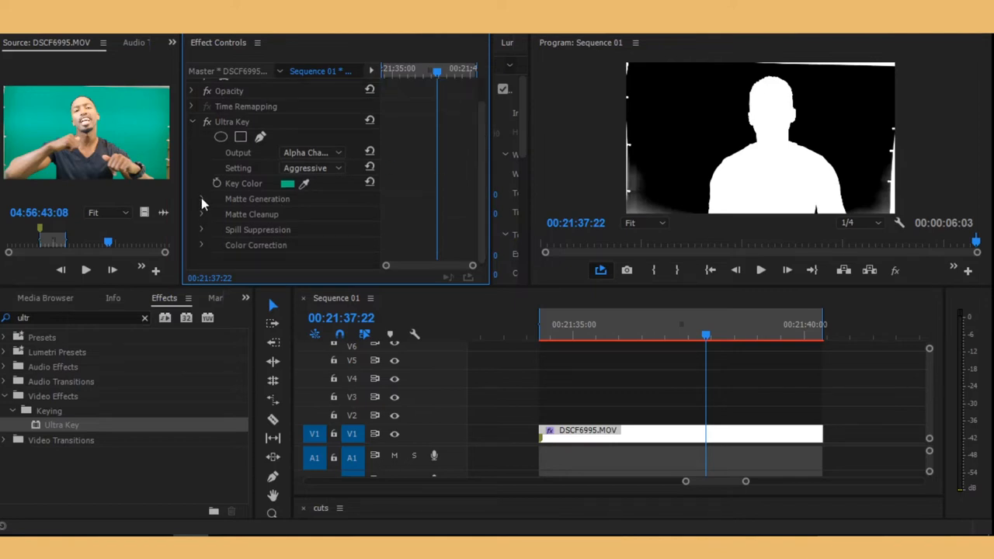
pyautogui.click(201, 199)
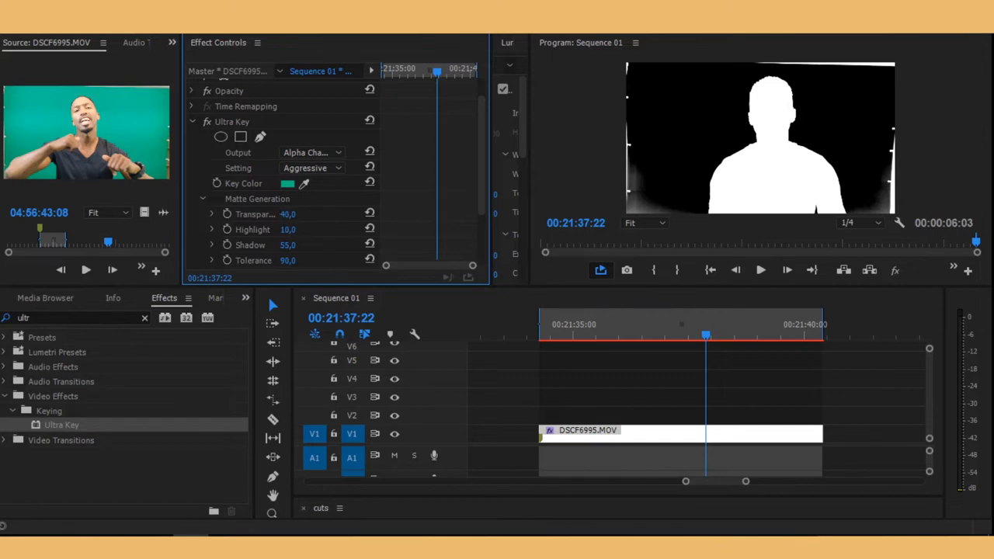
pyautogui.moveTo(288, 214); pyautogui.dragTo(297, 213)
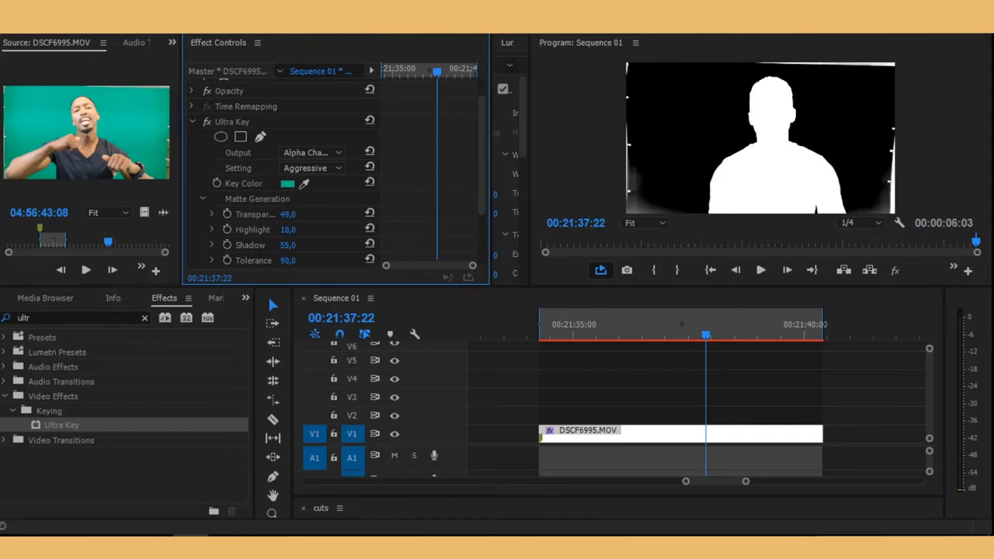
pyautogui.click(311, 168)
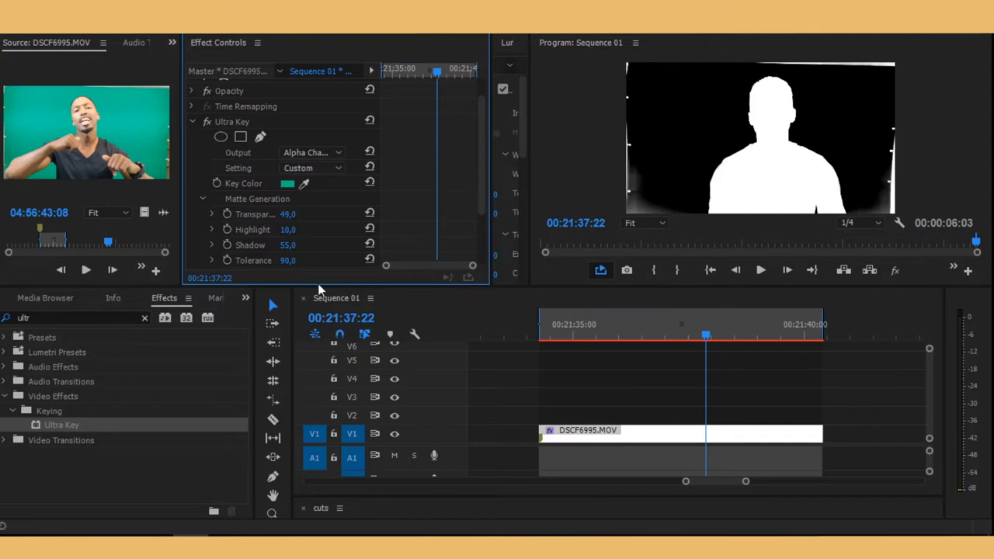
pyautogui.moveTo(293, 320)
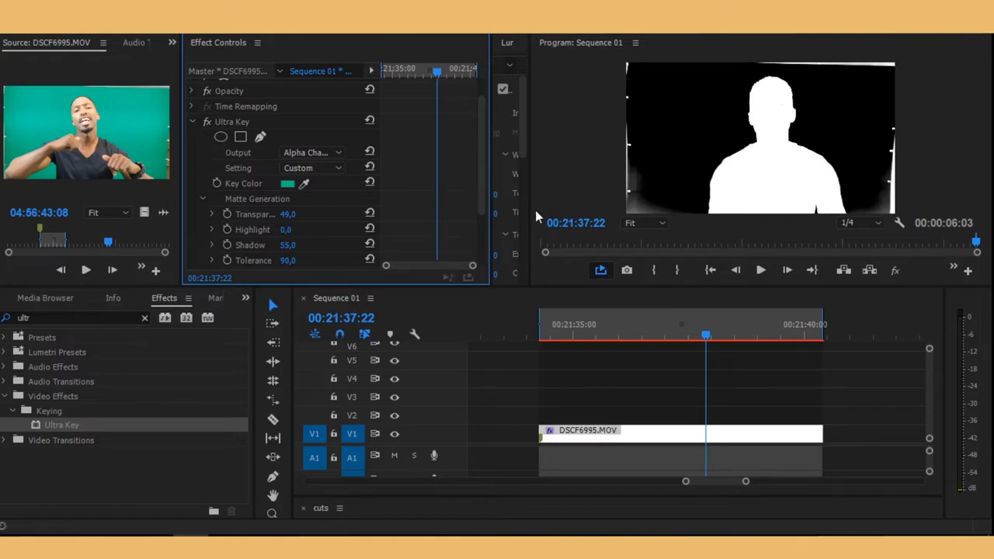
# - In Matte Generation, lower Shadow to 41 and raise Pedestal to 80
pyautogui.scroll(-3)
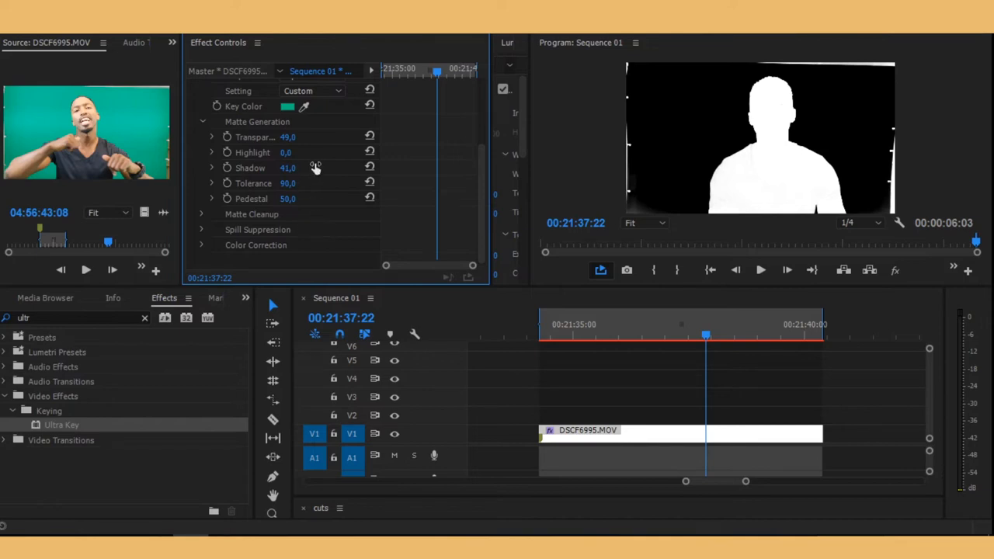
pyautogui.moveTo(261, 197)
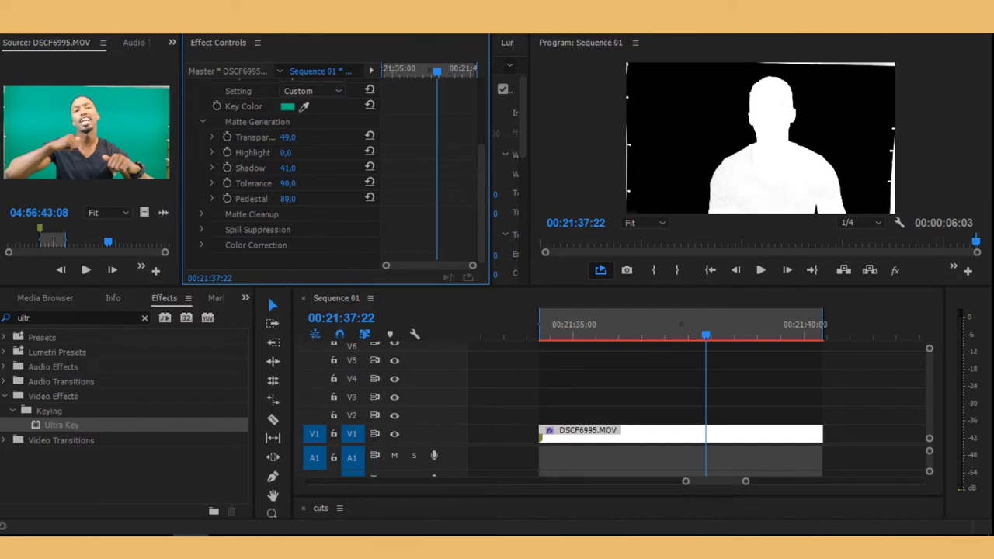
pyautogui.click(288, 168)
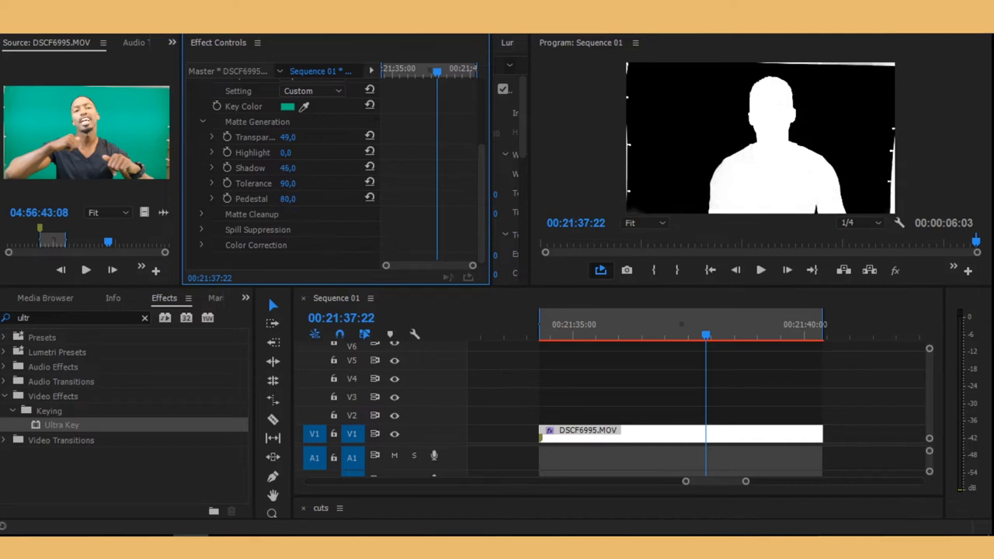
# - Collapse Matte Generation and expand Matte Cleanup, showing Choke, Soften and Contrast
pyautogui.click(287, 198)
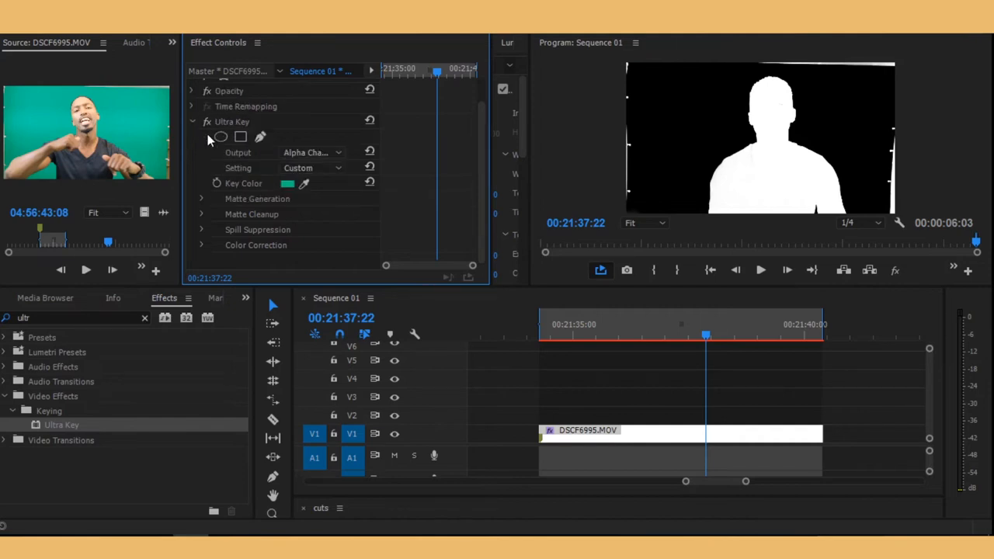
pyautogui.moveTo(198, 212)
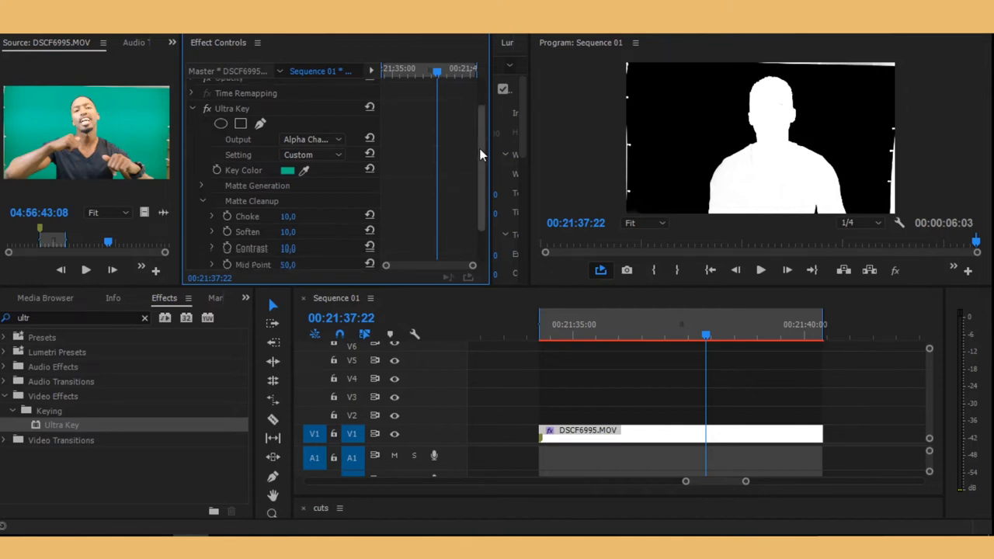
pyautogui.scroll(-3)
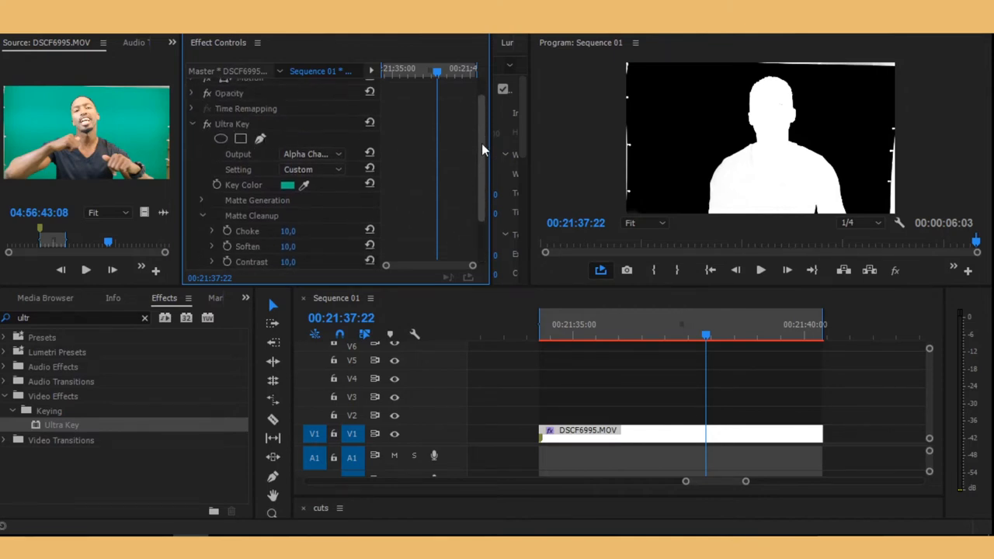
# - Switch the Ultra Key Output back to Composite and preview another frame
pyautogui.click(310, 157)
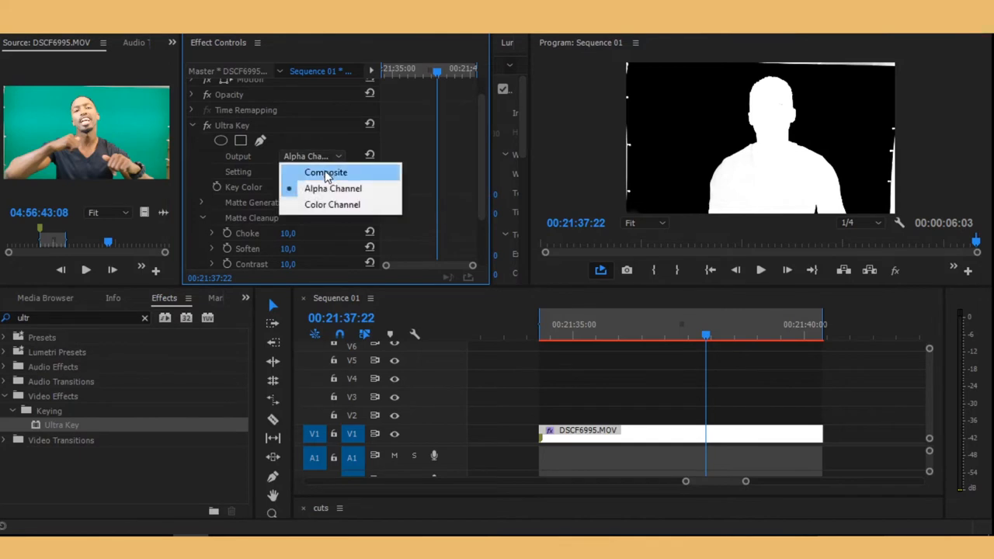
pyautogui.click(325, 173)
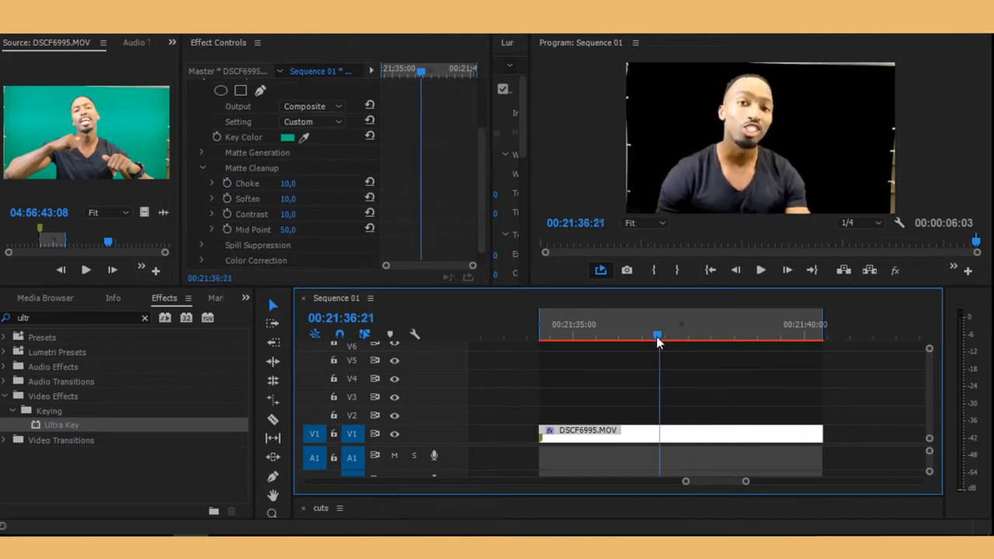
pyautogui.moveTo(658, 336); pyautogui.dragTo(661, 337)
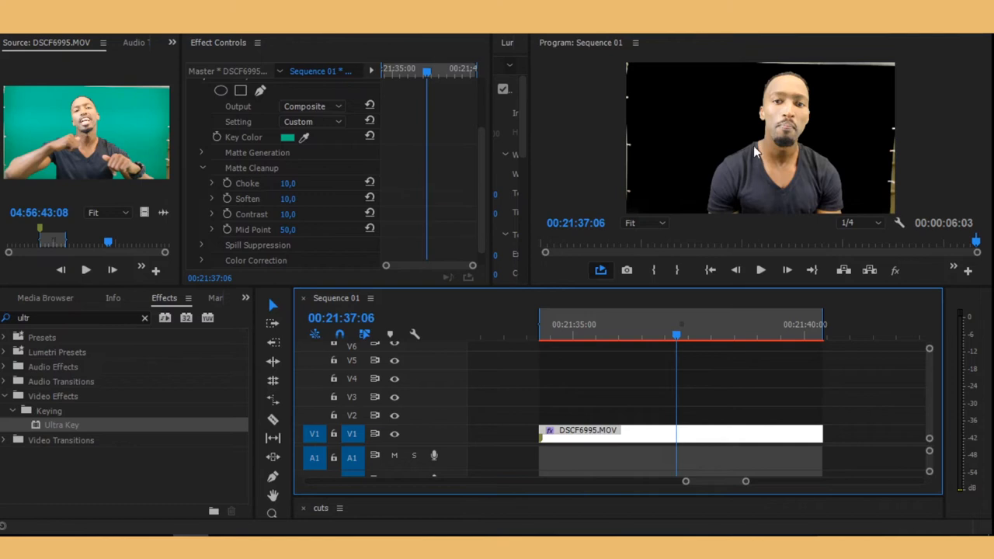
pyautogui.moveTo(667, 158)
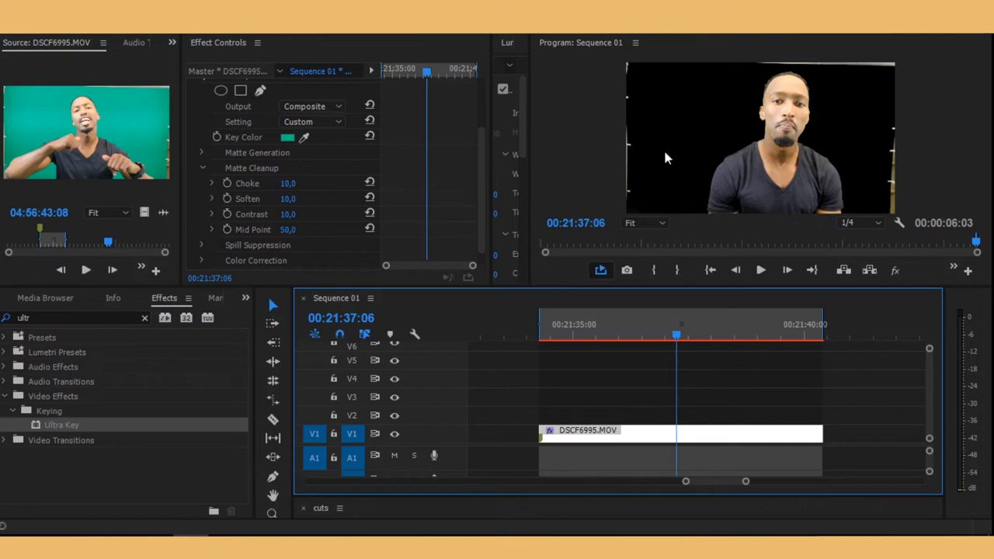
pyautogui.moveTo(313, 191)
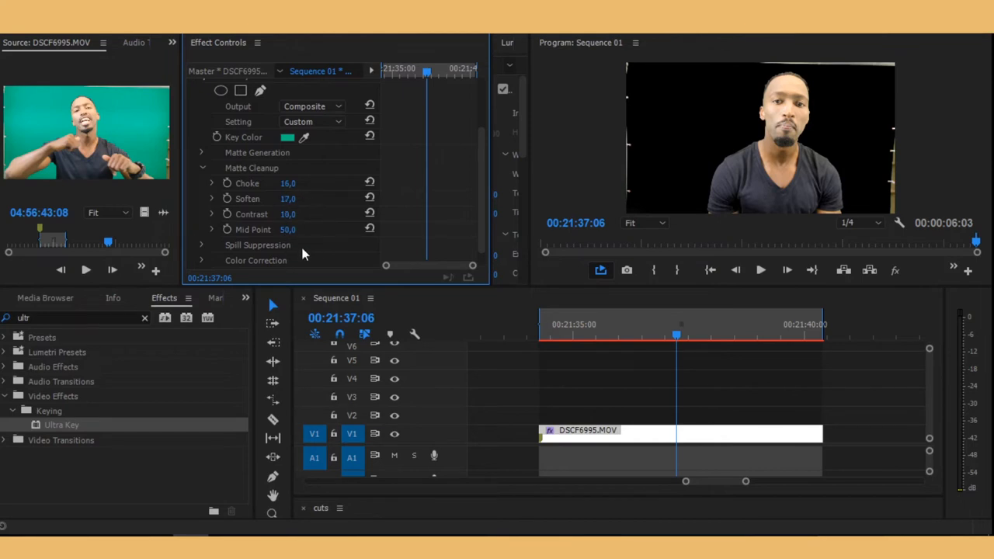
# - Raise Spill Suppression Desaturate to 67 and check the result at another frame
pyautogui.scroll(-3)
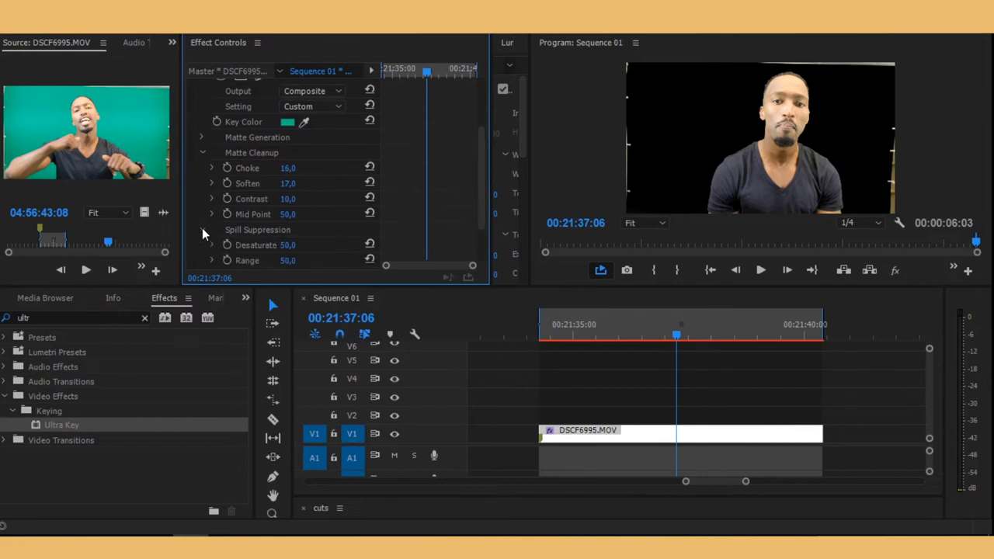
pyautogui.scroll(-3)
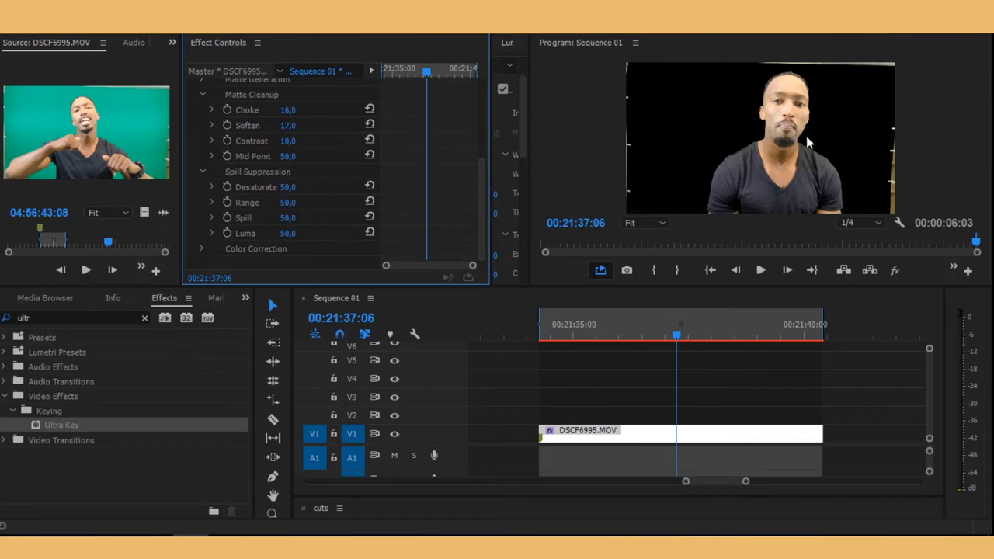
pyautogui.moveTo(757, 205)
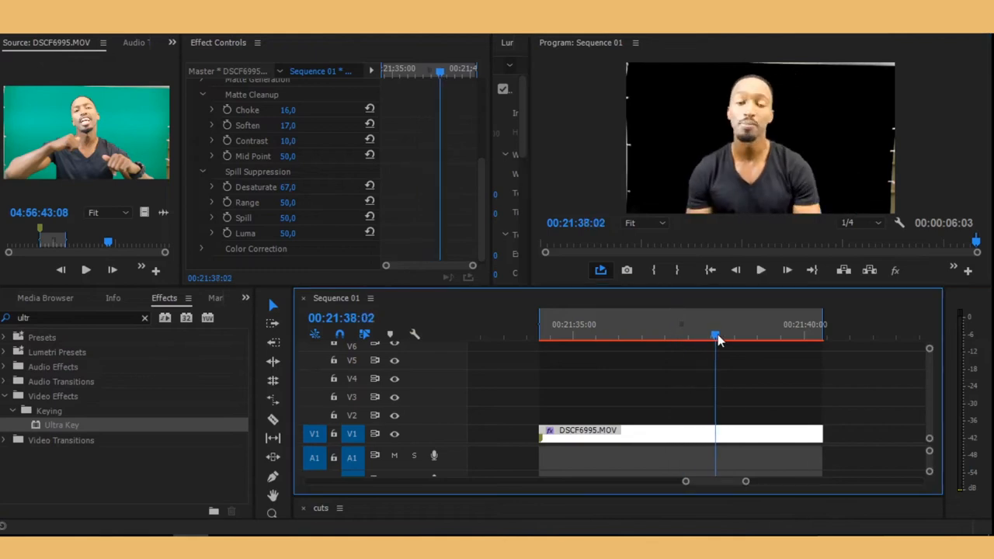
pyautogui.moveTo(714, 336); pyautogui.dragTo(687, 337)
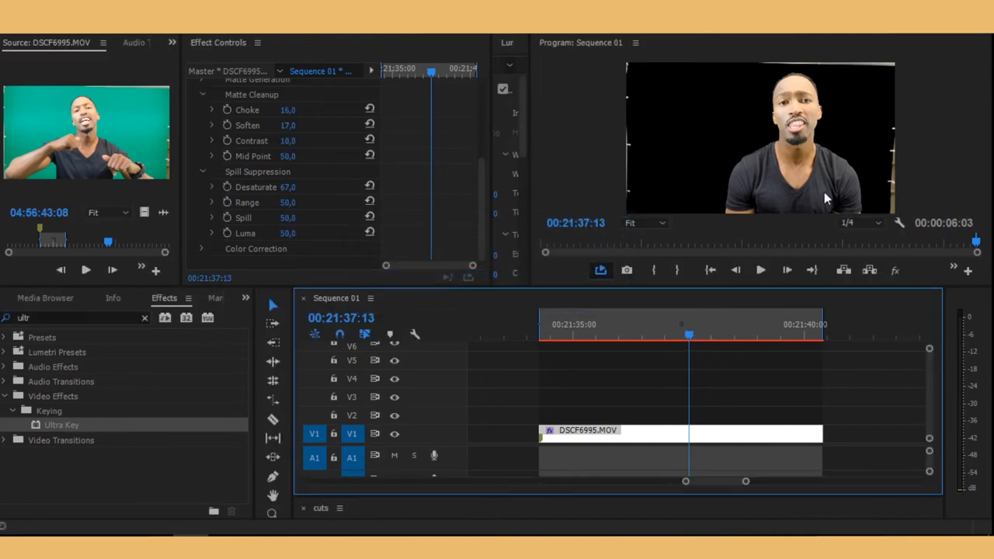
pyautogui.moveTo(639, 62)
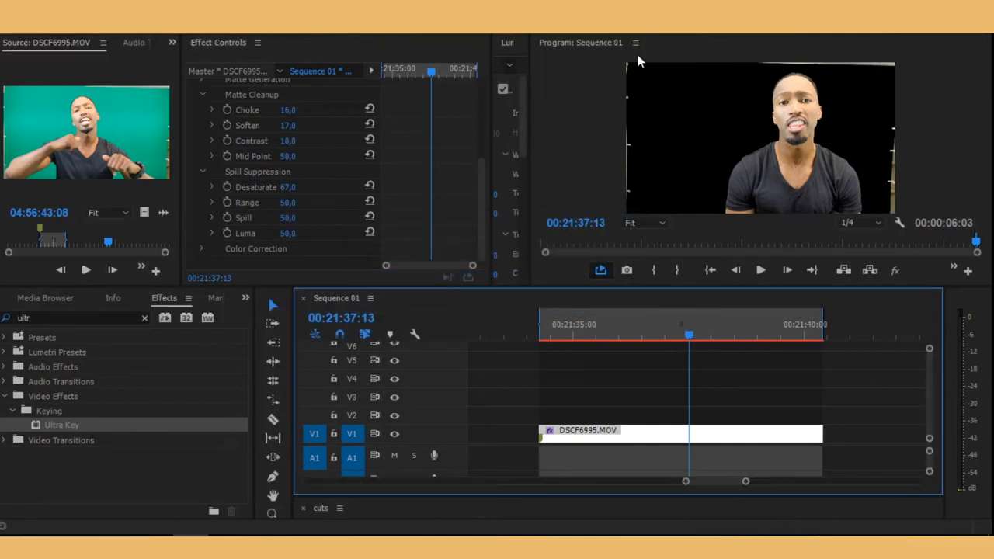
pyautogui.moveTo(888, 43)
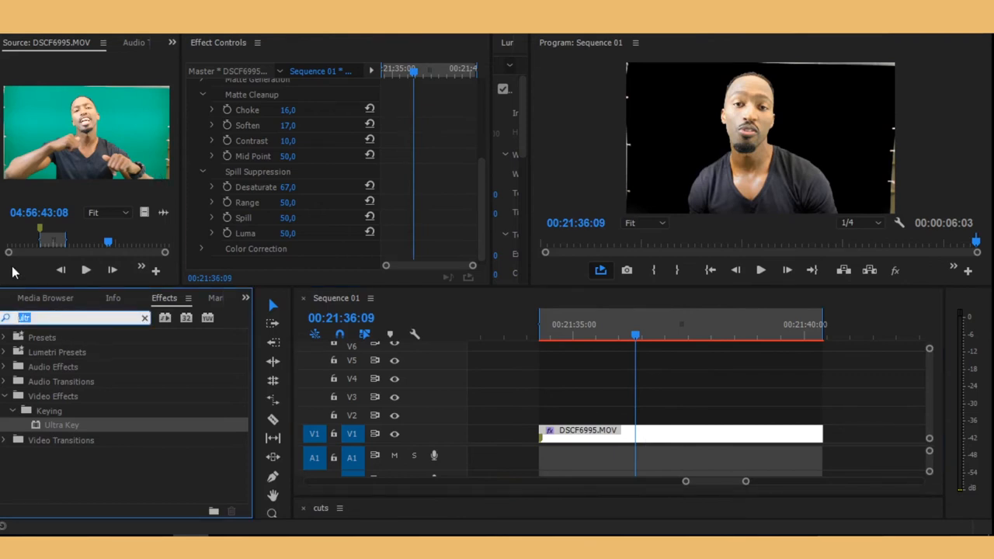
# - Apply Crop to DSCF6995.MOV with Left 5%, Top 2%, Right 4%, on V2
pyautogui.write('crop')
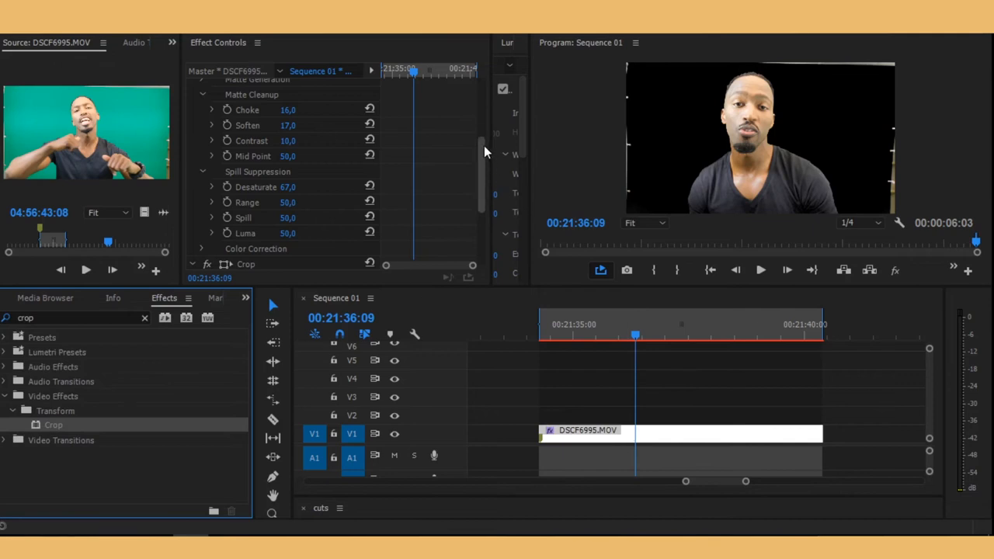
pyautogui.scroll(-3)
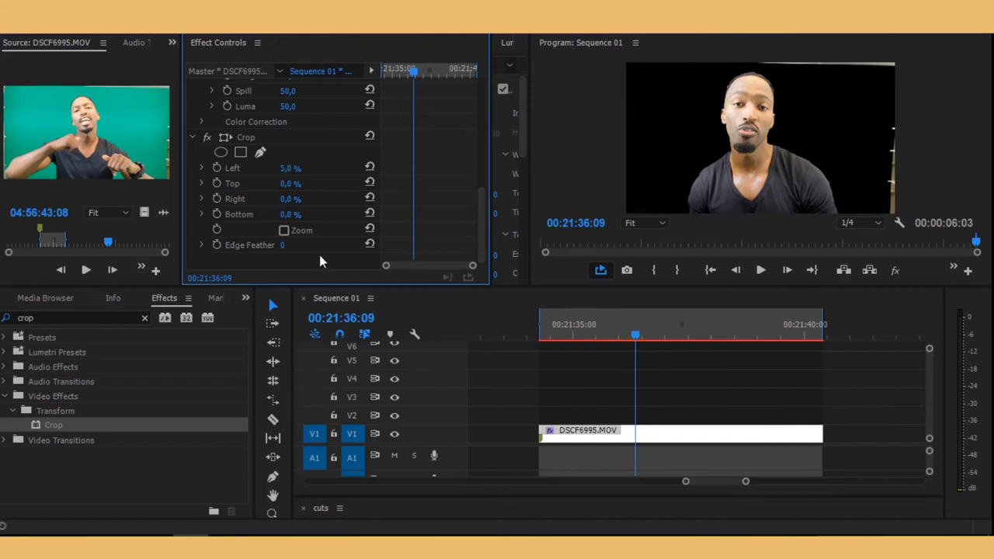
pyautogui.moveTo(369, 186)
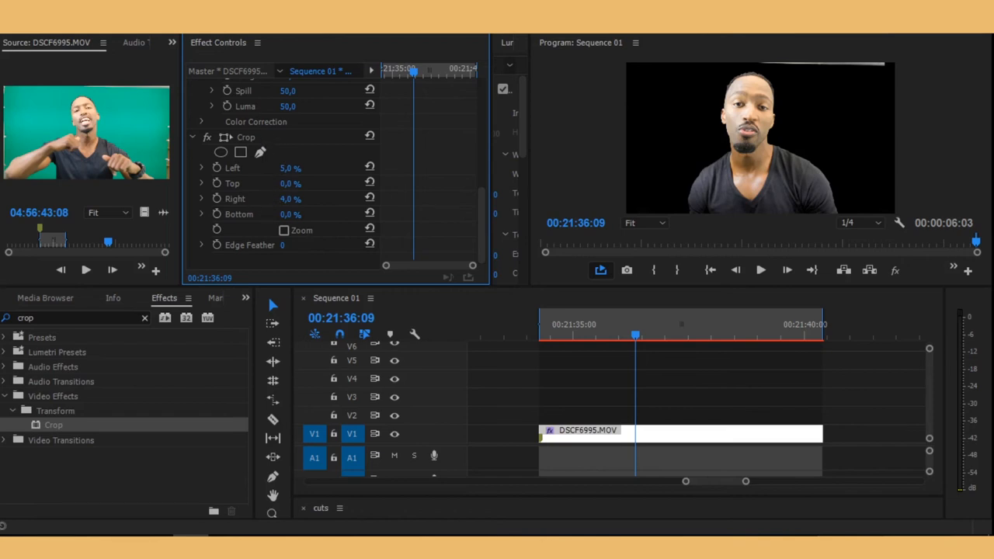
pyautogui.moveTo(320, 199)
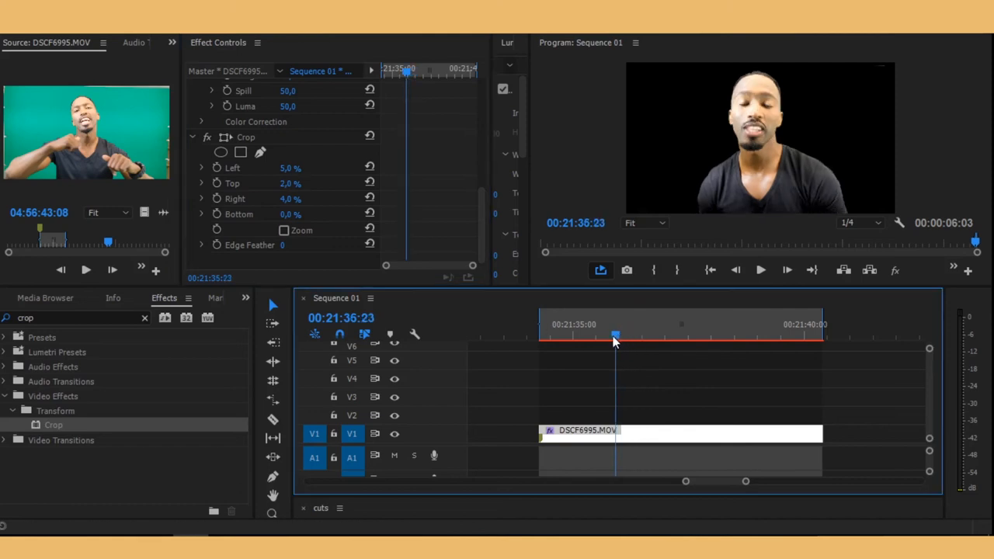
pyautogui.moveTo(614, 335); pyautogui.dragTo(585, 336)
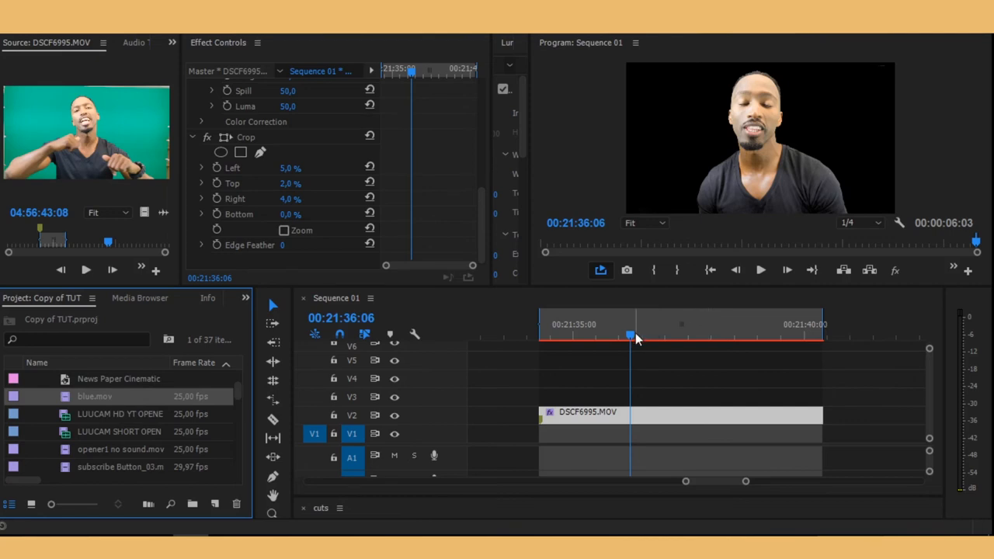
# - Place blue.mov on V1 beneath the keyed subject and scrub to preview the composite
pyautogui.moveTo(631, 336); pyautogui.dragTo(657, 337)
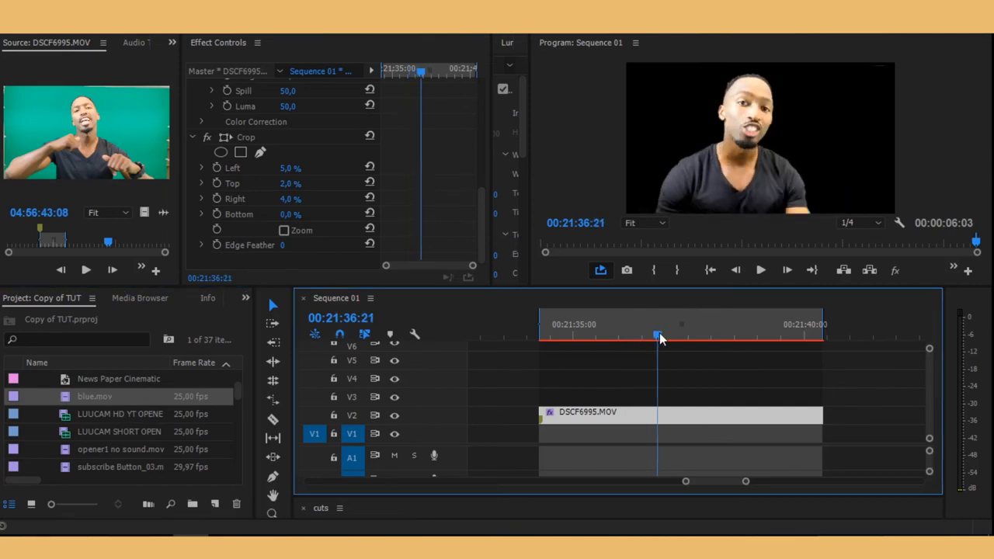
pyautogui.moveTo(658, 336); pyautogui.dragTo(684, 336)
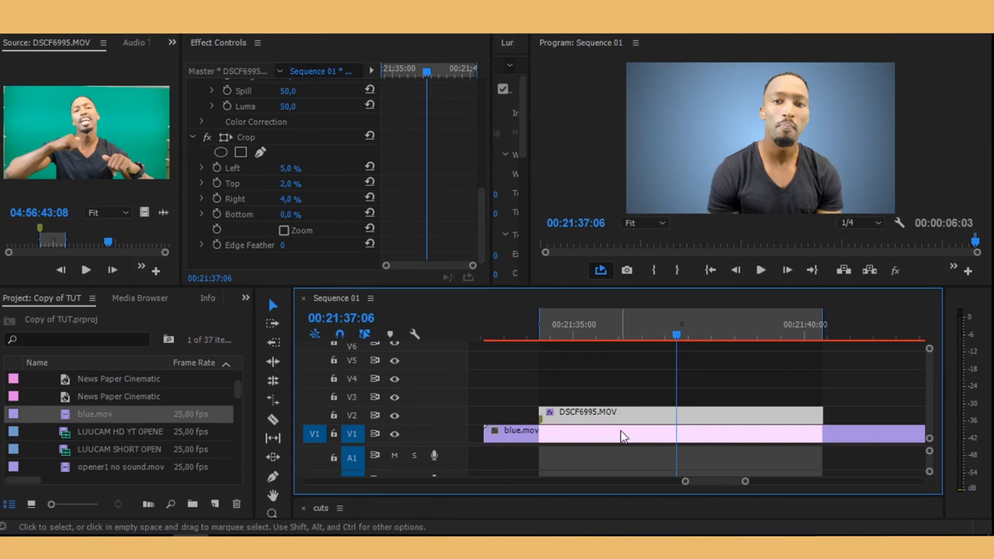
pyautogui.click(613, 433)
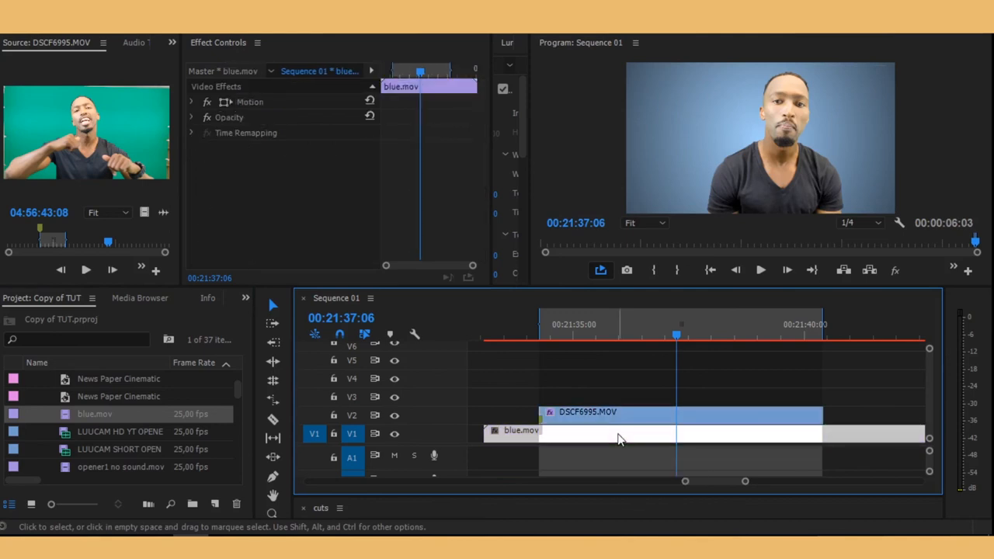
pyautogui.moveTo(629, 431)
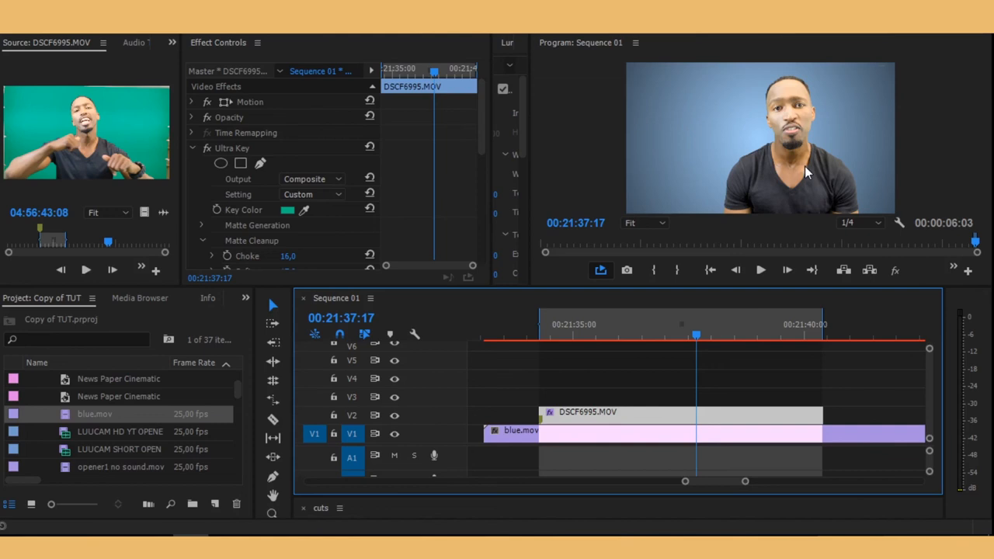
pyautogui.moveTo(726, 303)
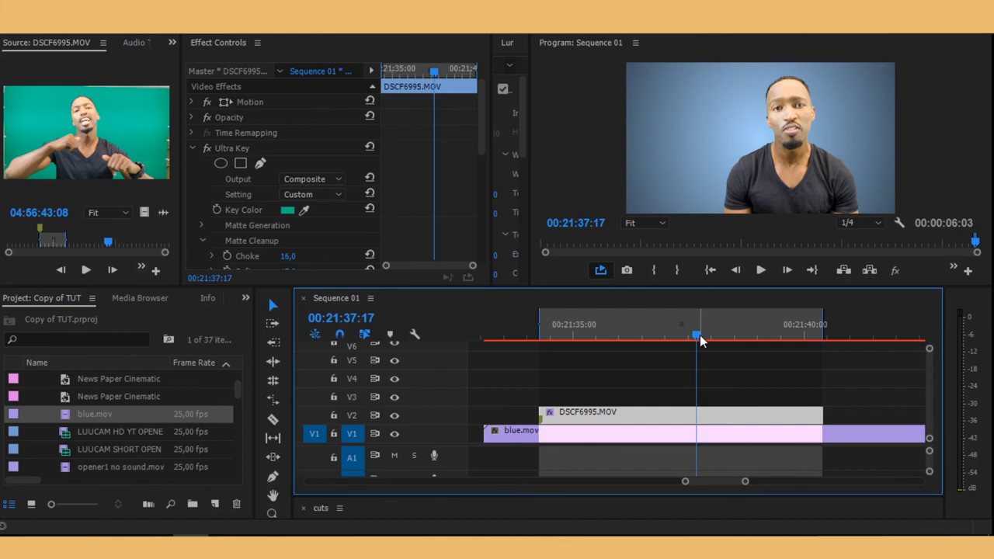
pyautogui.moveTo(697, 336); pyautogui.dragTo(686, 336)
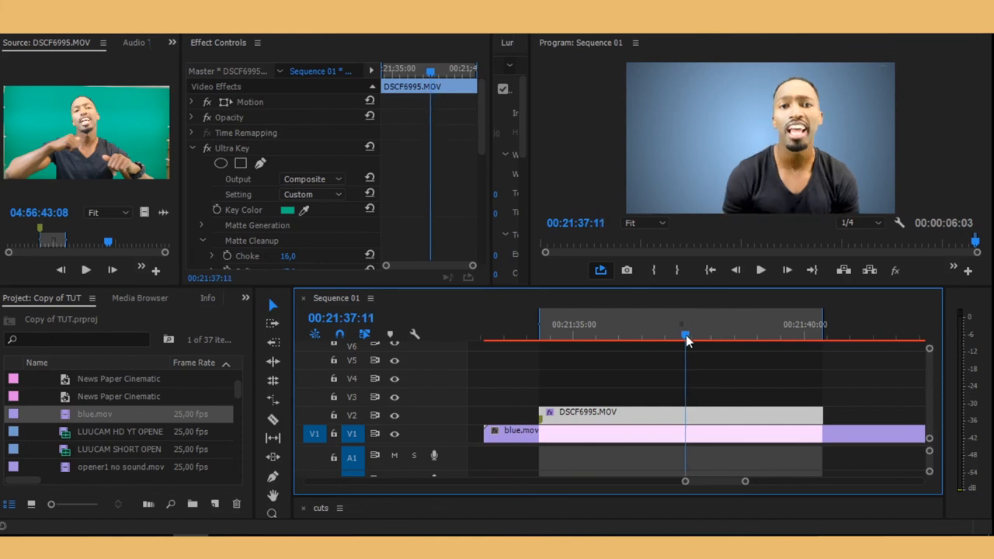